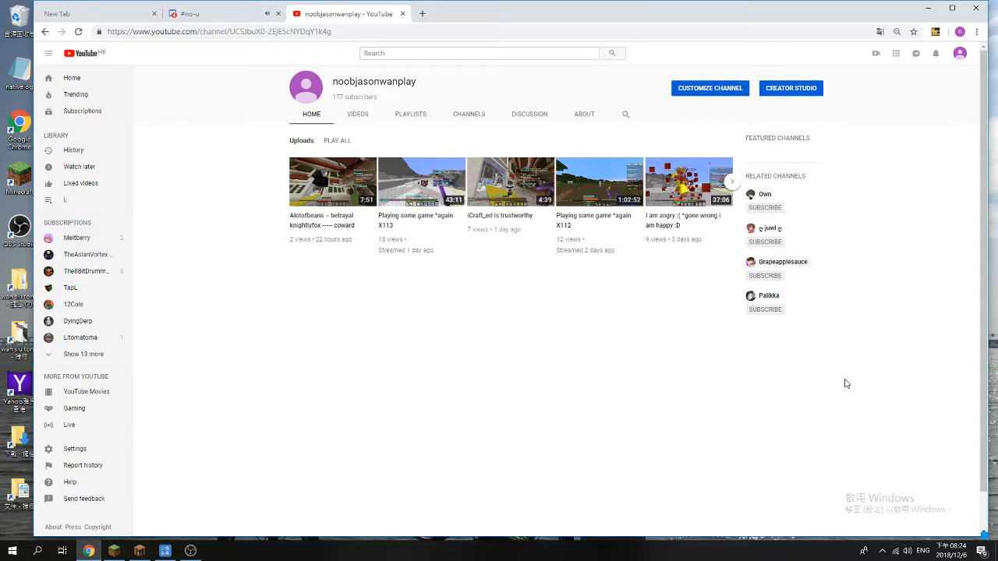
pyautogui.moveTo(876, 53)
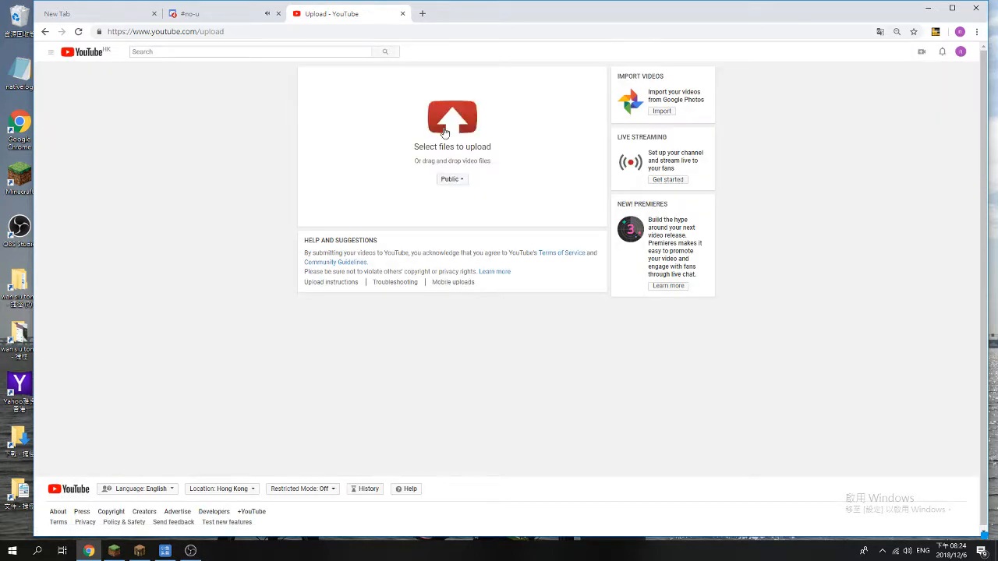
# Start uploading a video and type its title, ending with 'A very go'
pyautogui.click(452, 117)
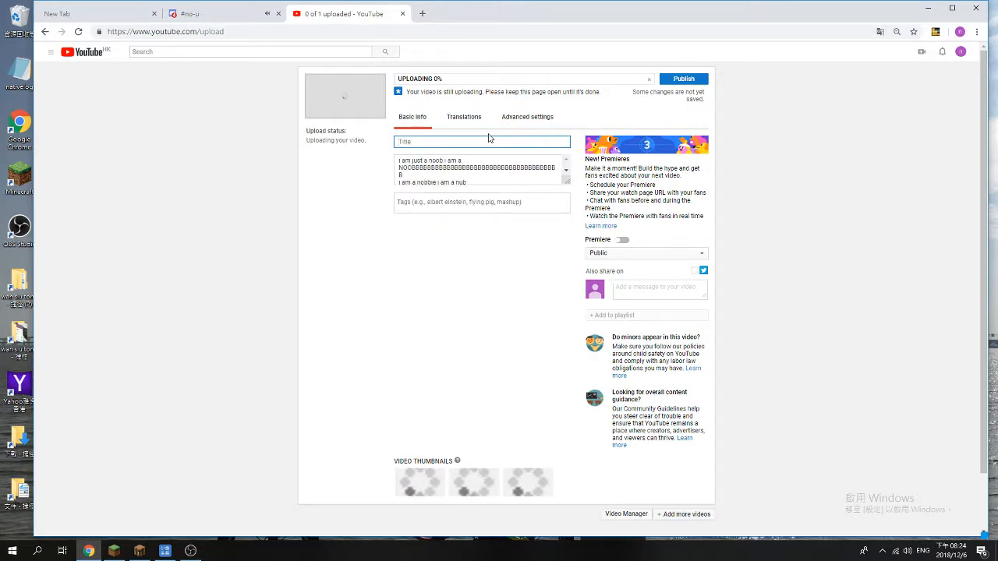
pyautogui.write('Bol')
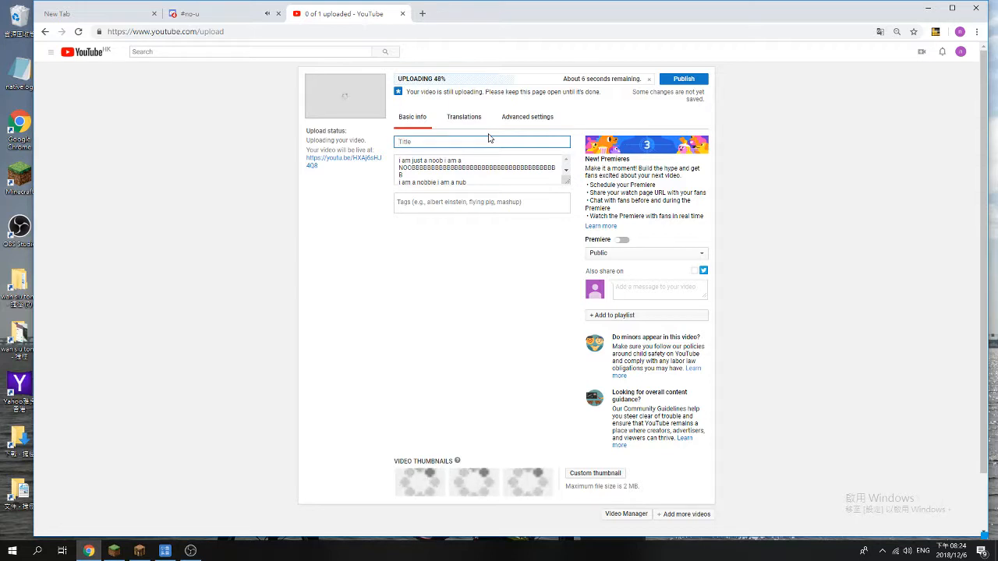
pyautogui.write('A k')
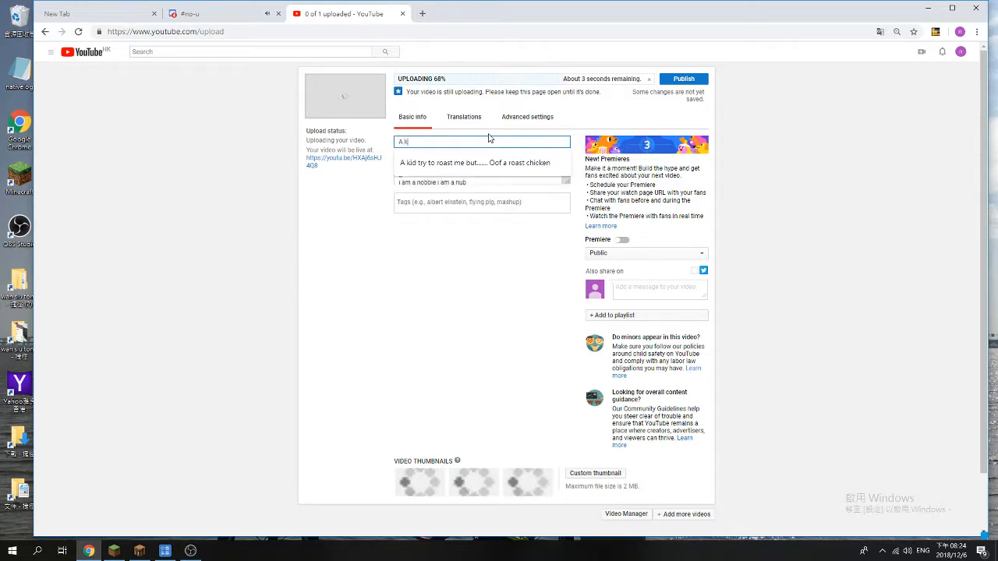
pyautogui.write('A very go')
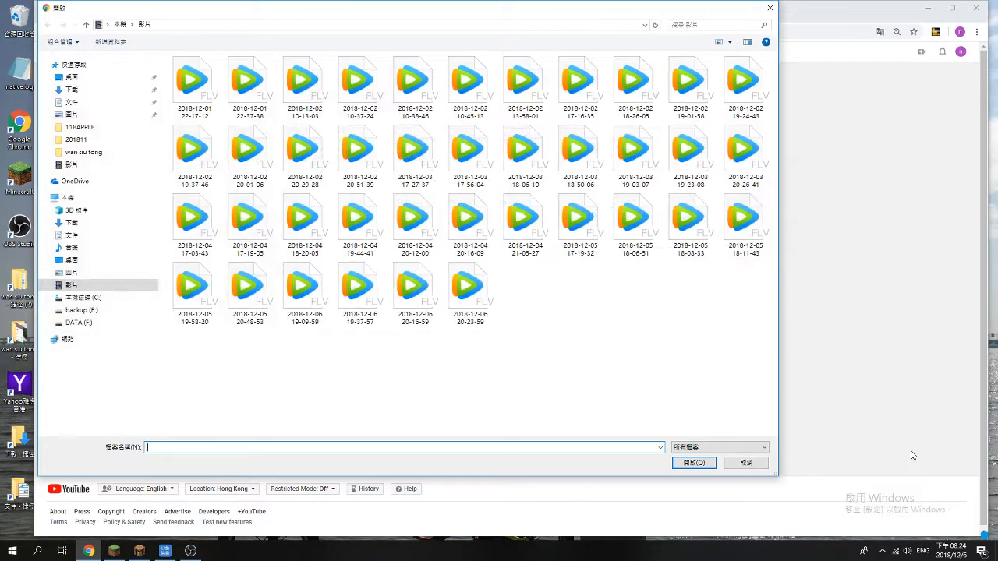
# Pick a second .flv recording to add to the upload queue
pyautogui.click(469, 285)
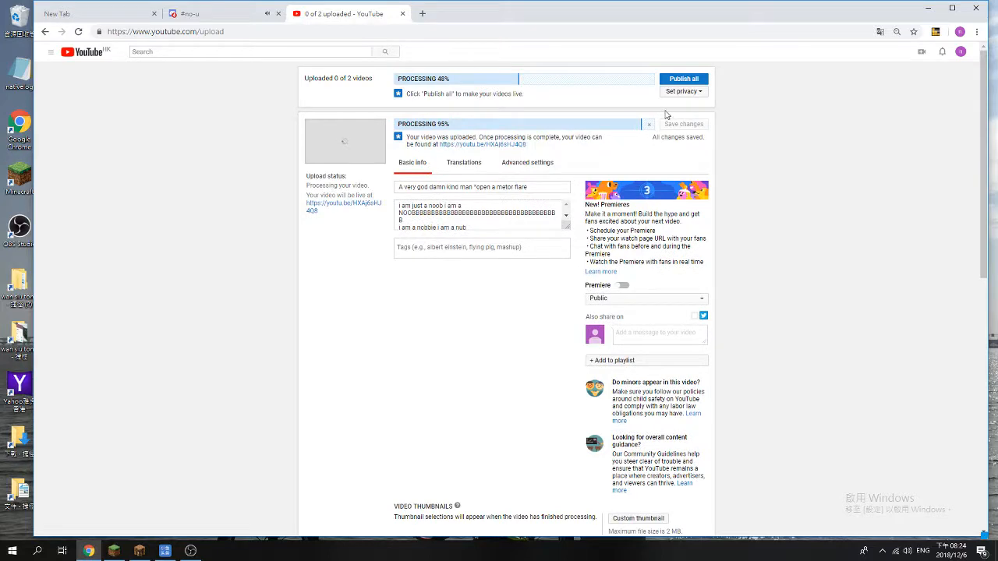
# Cancel both uploads, confirming Cancel upload for each
pyautogui.scroll(-3)
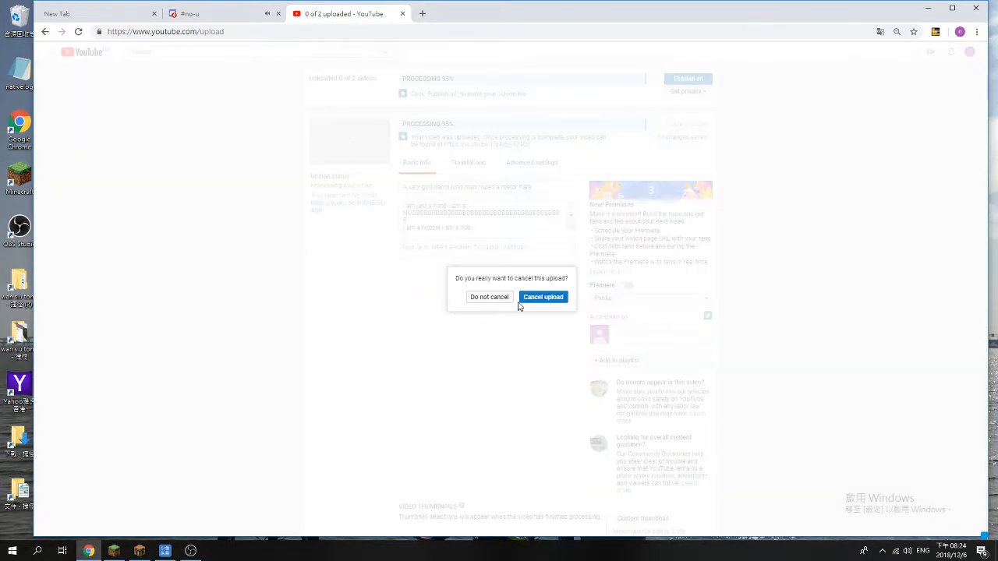
pyautogui.click(543, 297)
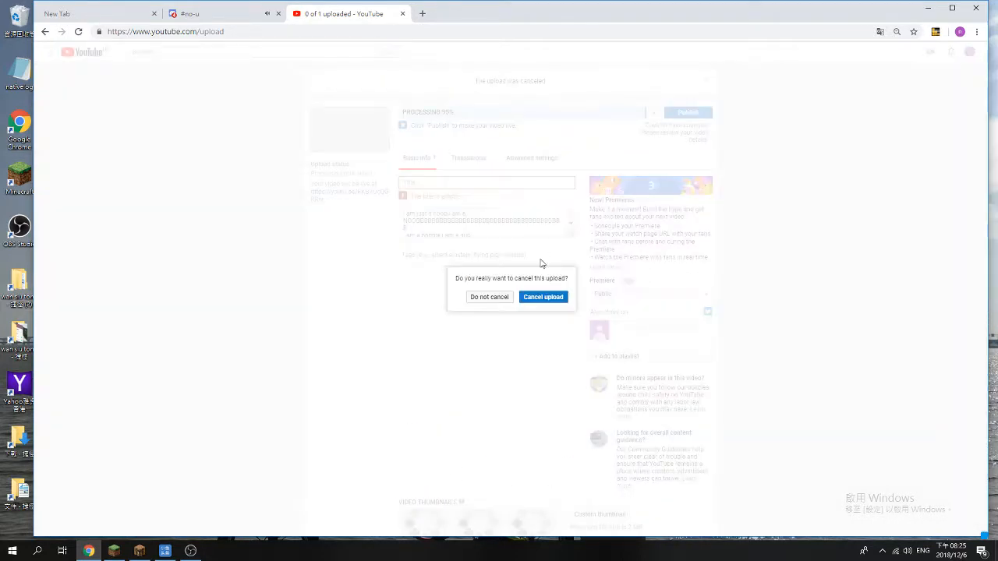
pyautogui.click(543, 297)
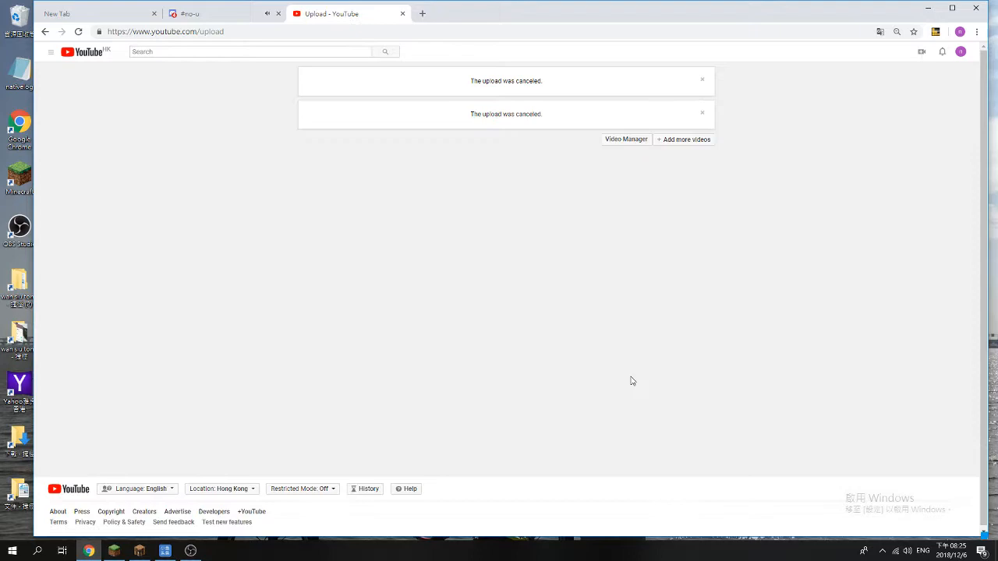
# Upload a new video titled 'A kind man gimme lots of thing *open a metor flare'
pyautogui.click(683, 139)
pyautogui.write('A kind man gimme lots of thing "')
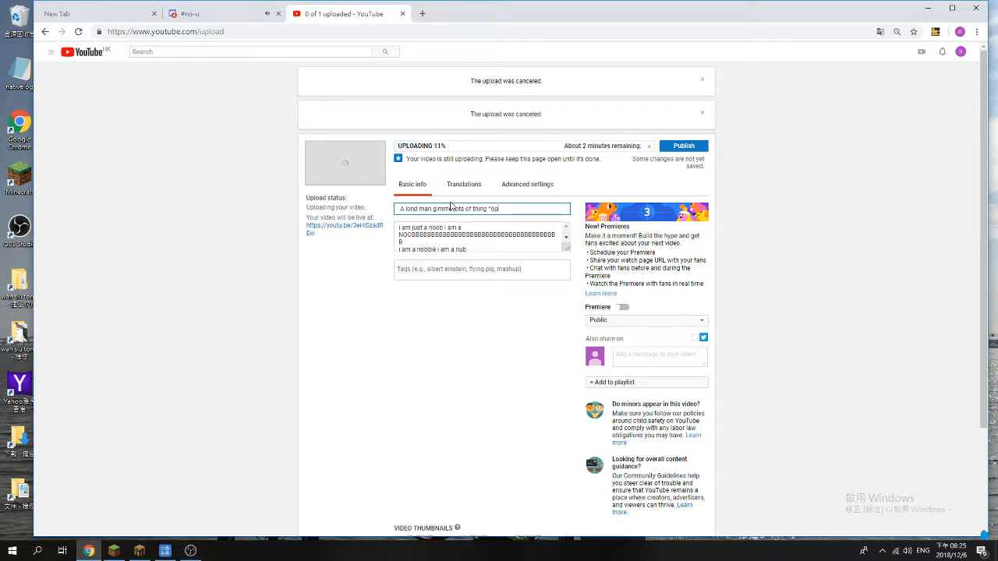
pyautogui.write('open a meter f')
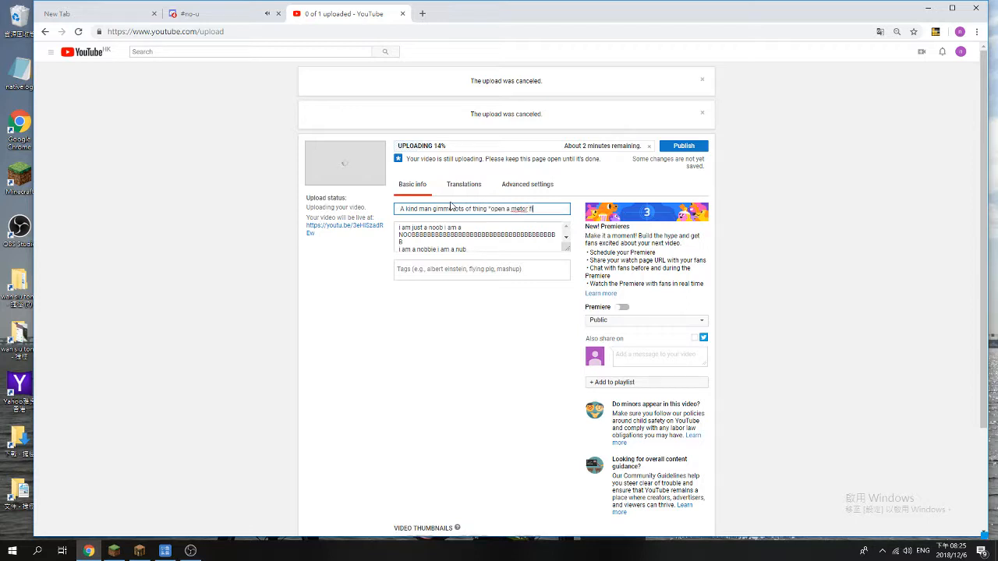
pyautogui.scroll(-3)
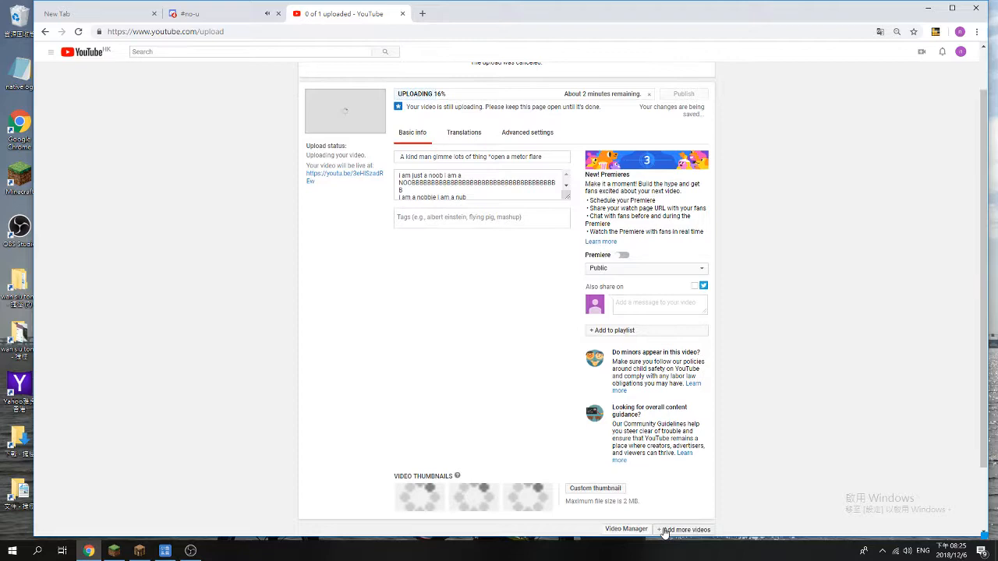
# Queue another video and partly type its title: '10', 'cells', 'cla'
pyautogui.click(685, 530)
pyautogui.write('i am nooo====')
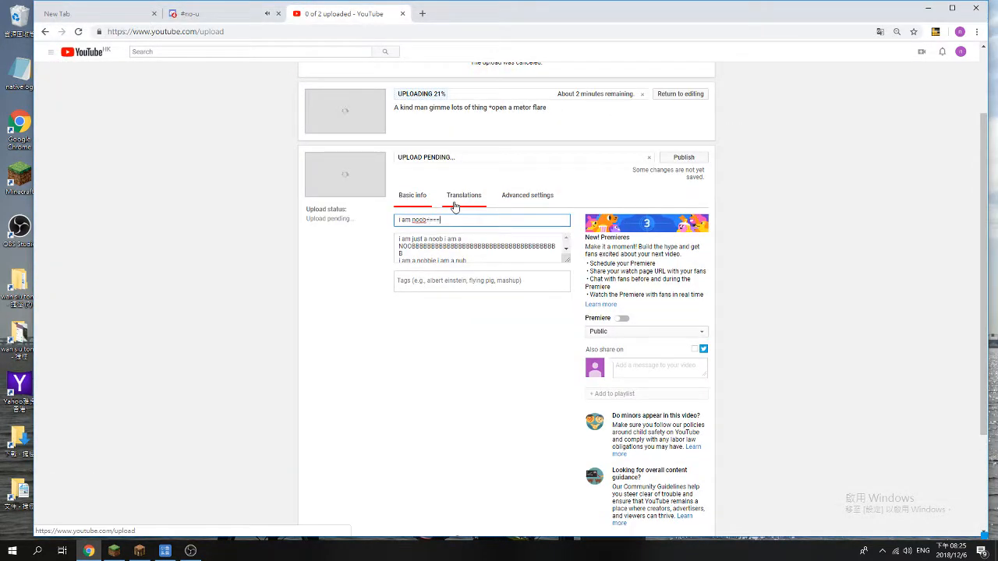
pyautogui.write('10!')
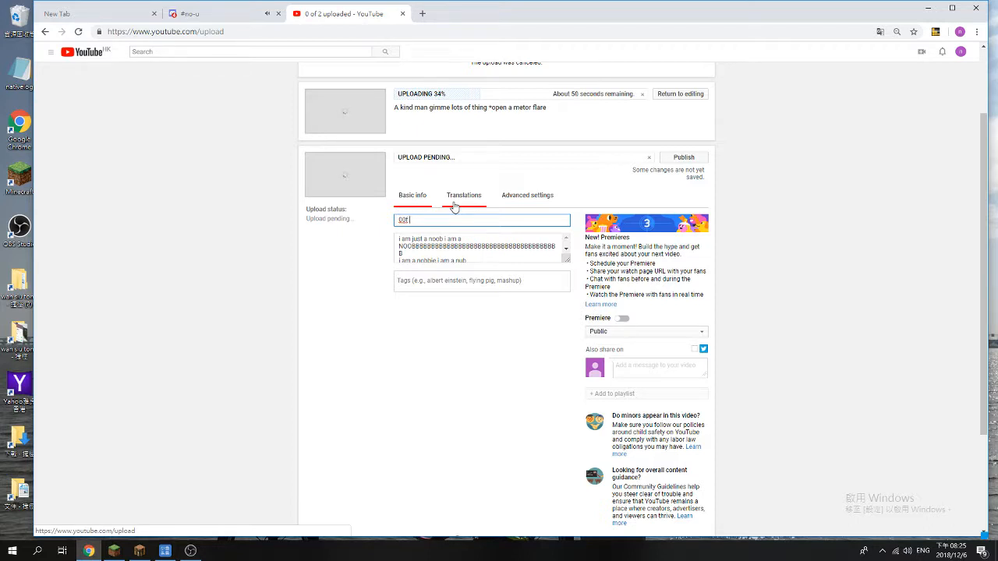
pyautogui.write('cells')
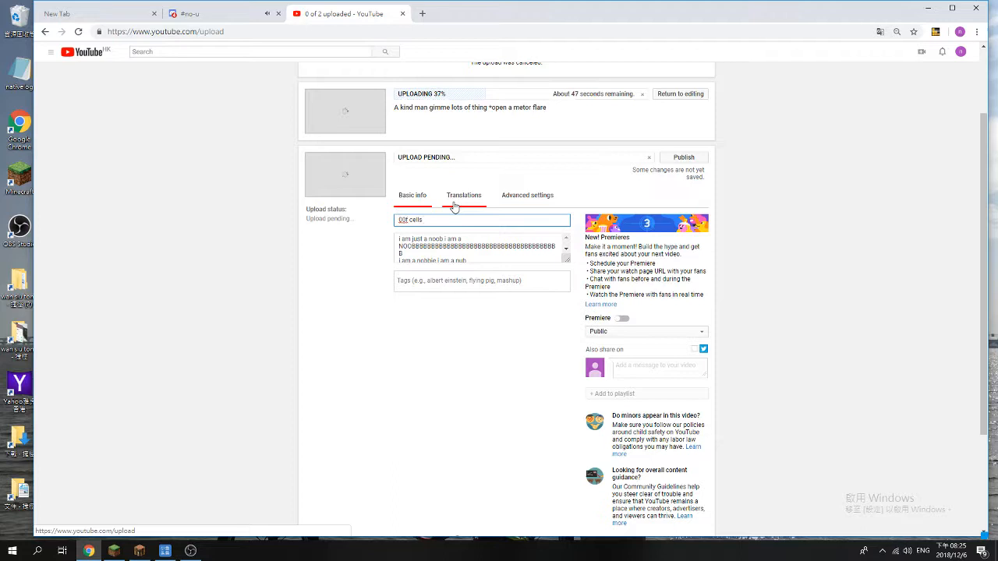
pyautogui.write('cla')
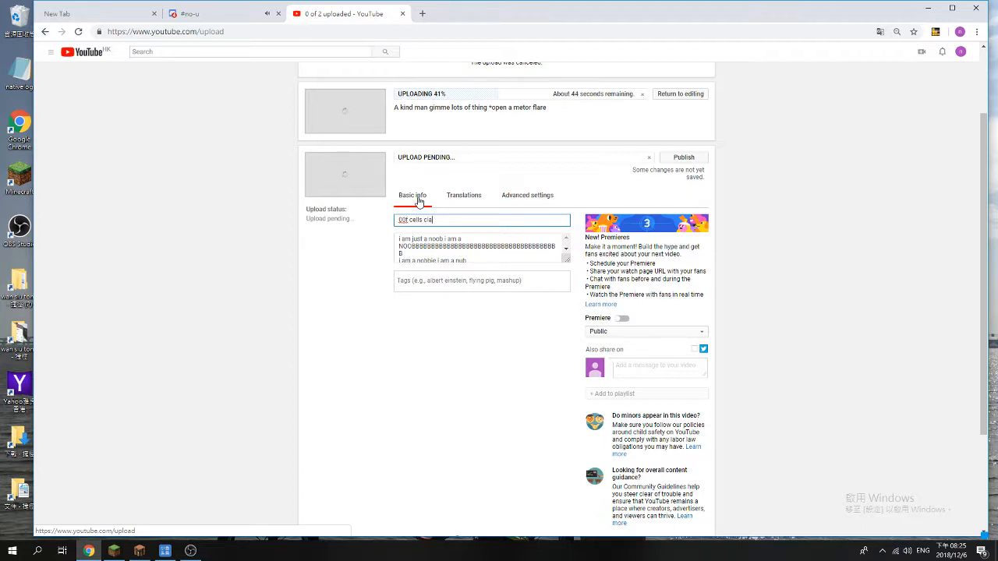